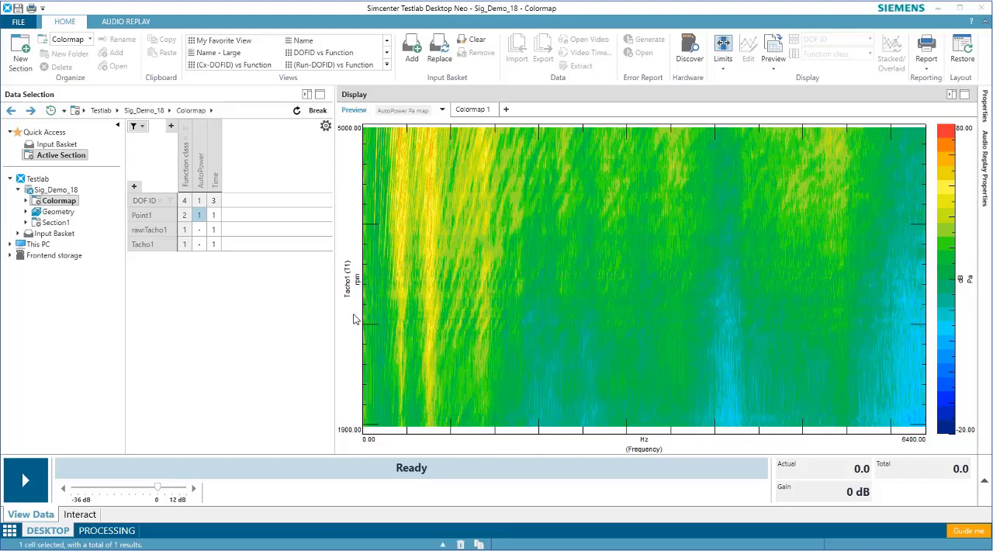
mouse_move(349, 320)
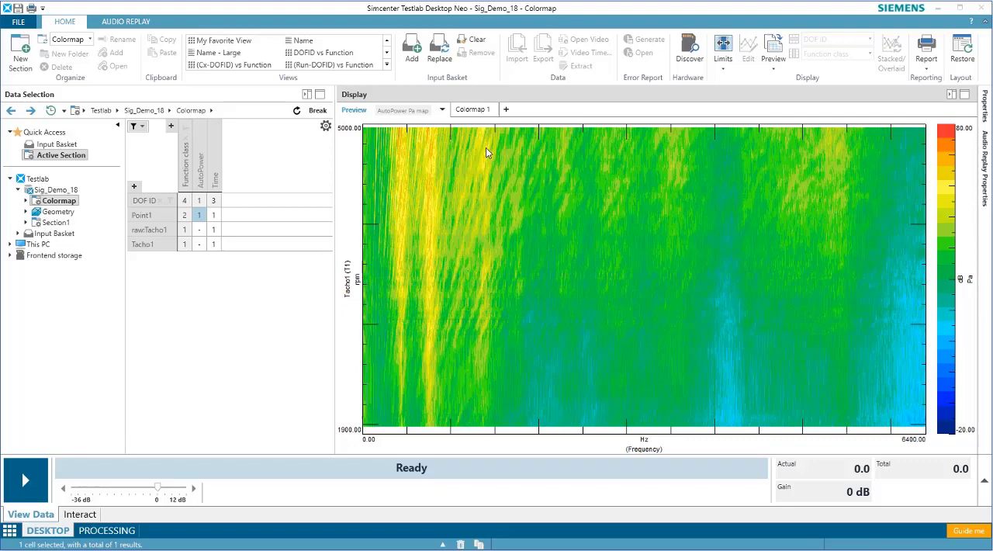
mouse_move(505, 109)
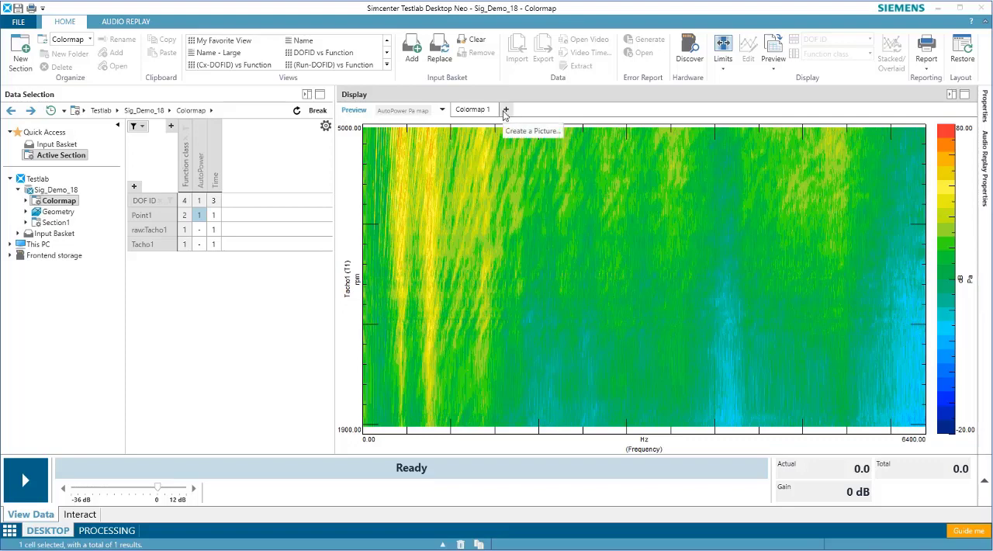
Step: Add a new Colormap display of Point1 AutoPower and set its colour scale to dB
click(504, 110)
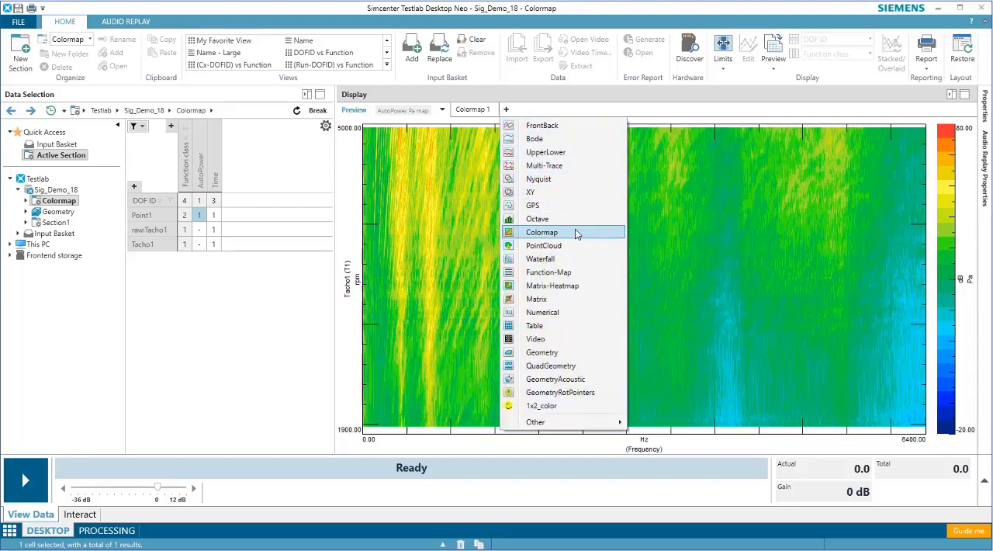
click(542, 232)
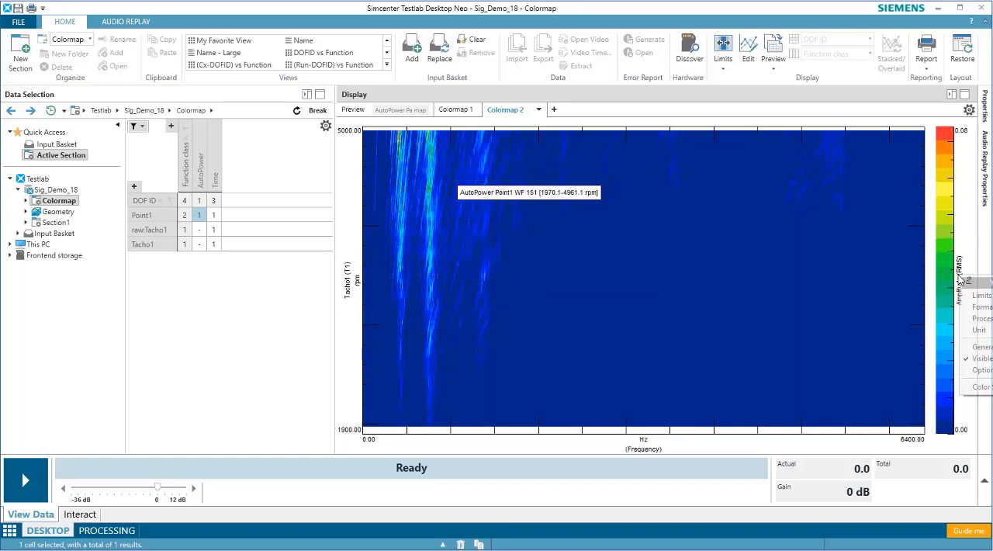
click(980, 307)
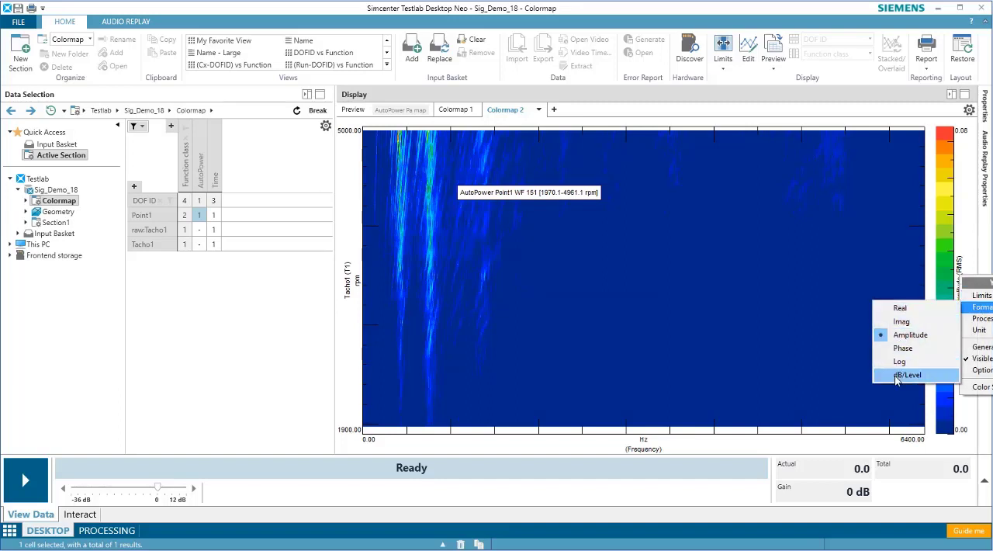
click(907, 374)
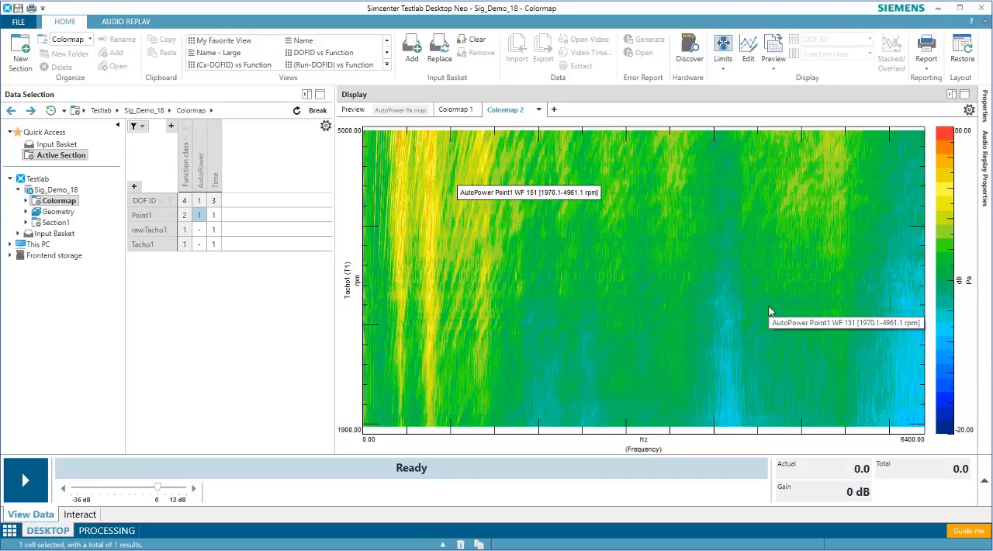
Step: Open Mouse & Keyboard Tips from the colormap's right-click menu
right_click(503, 148)
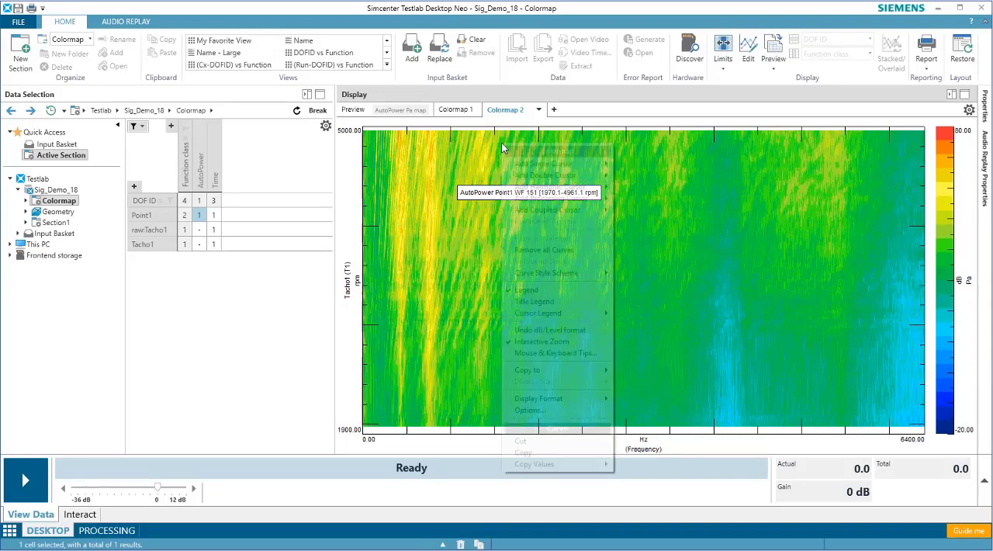
mouse_move(554, 353)
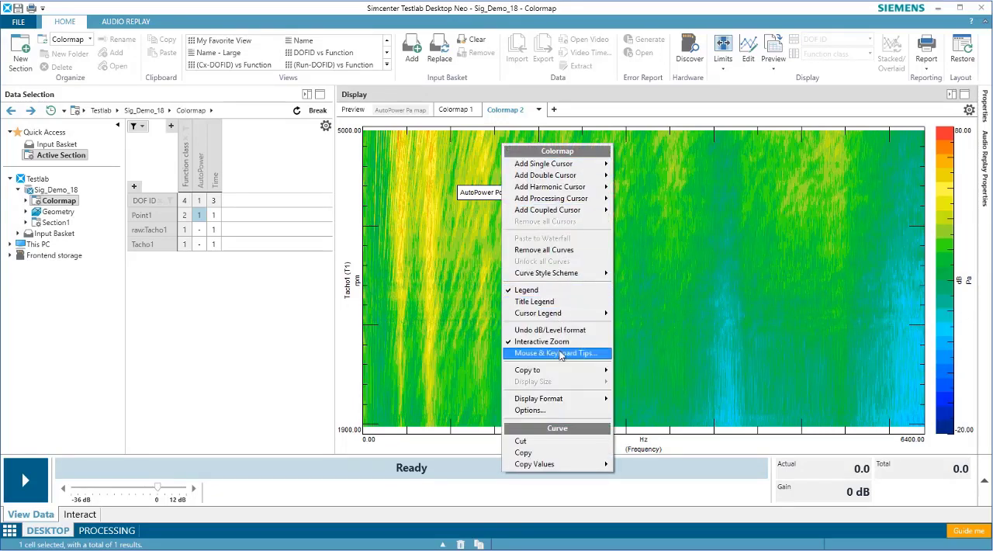
click(555, 352)
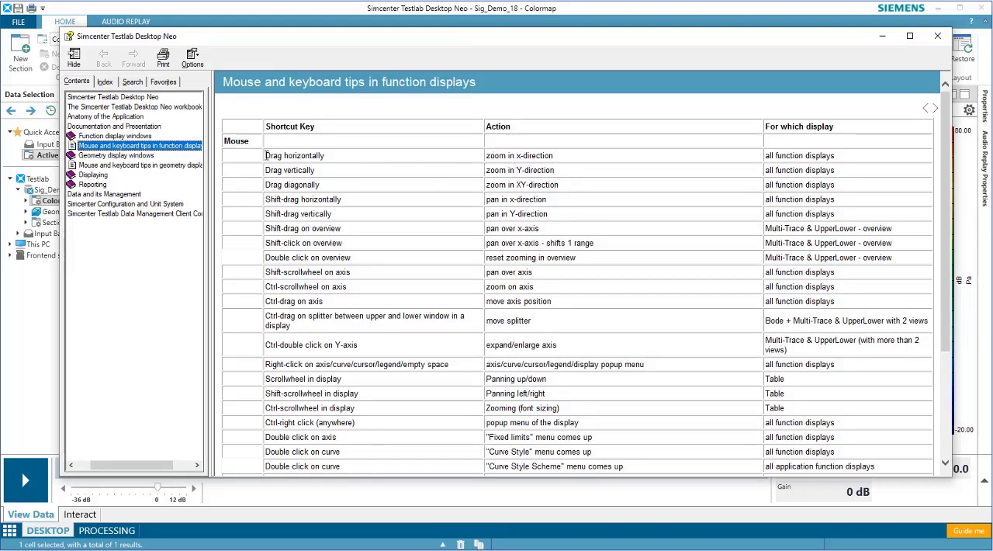
mouse_move(900, 76)
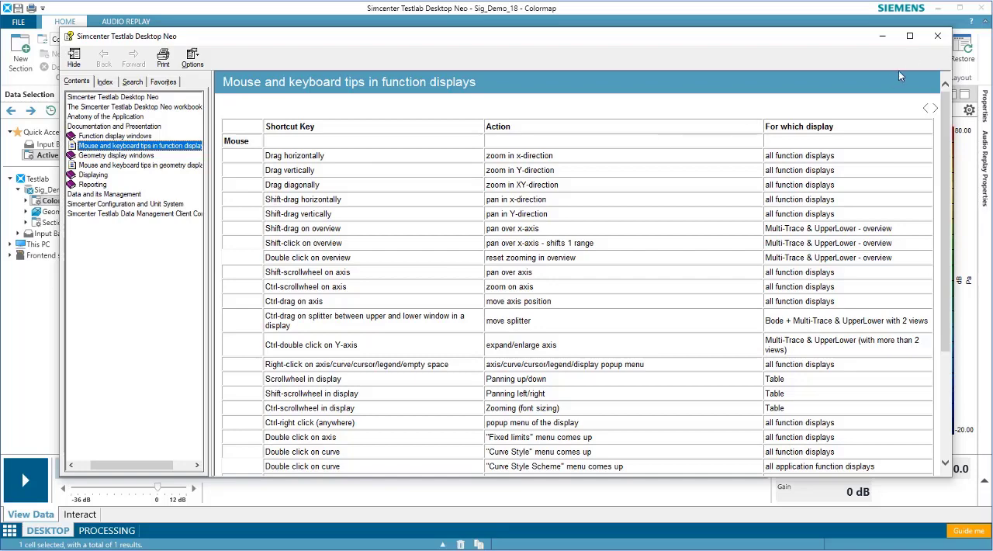
Step: Close the Mouse & Keyboard Tips help window
click(936, 35)
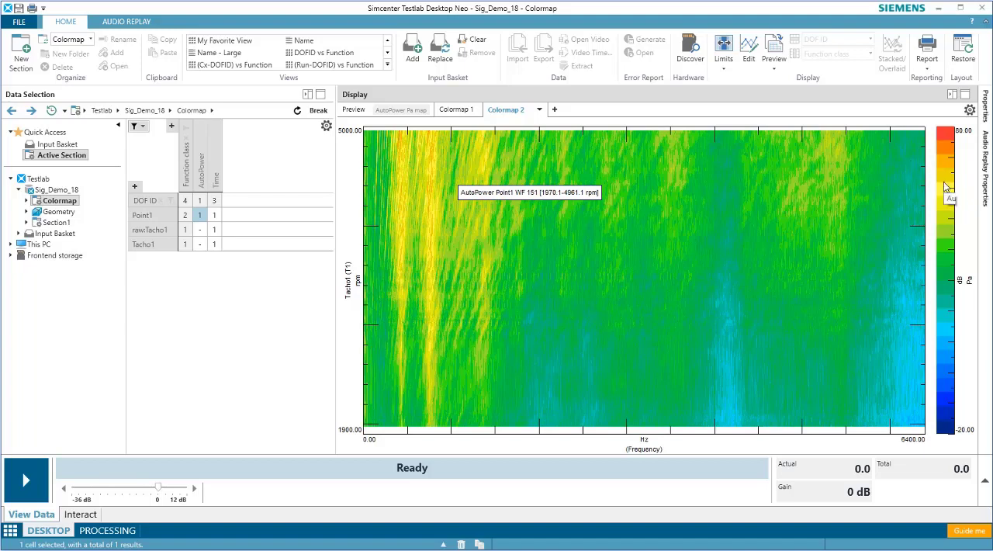
Step: Set Processing weighting on the colour scale axis to A
right_click(950, 194)
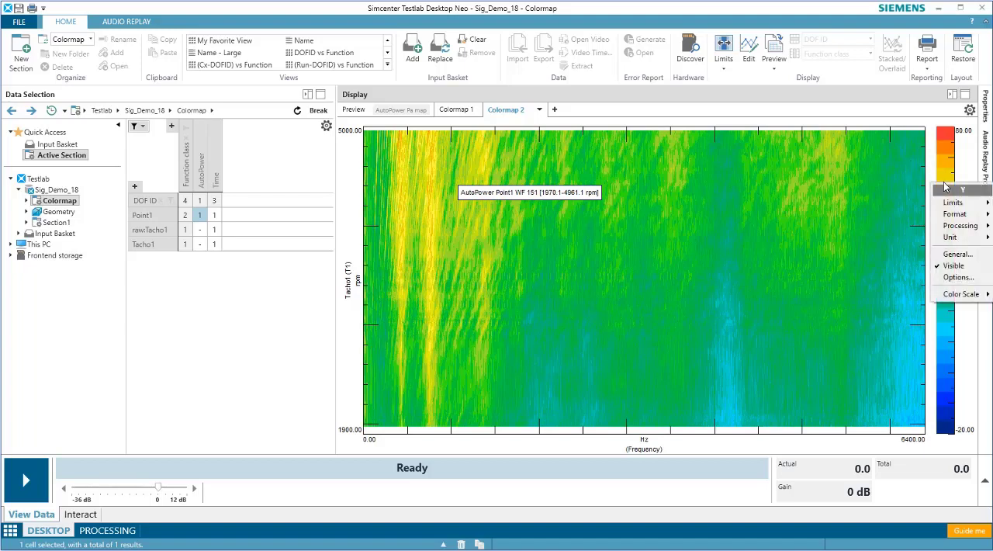
click(960, 226)
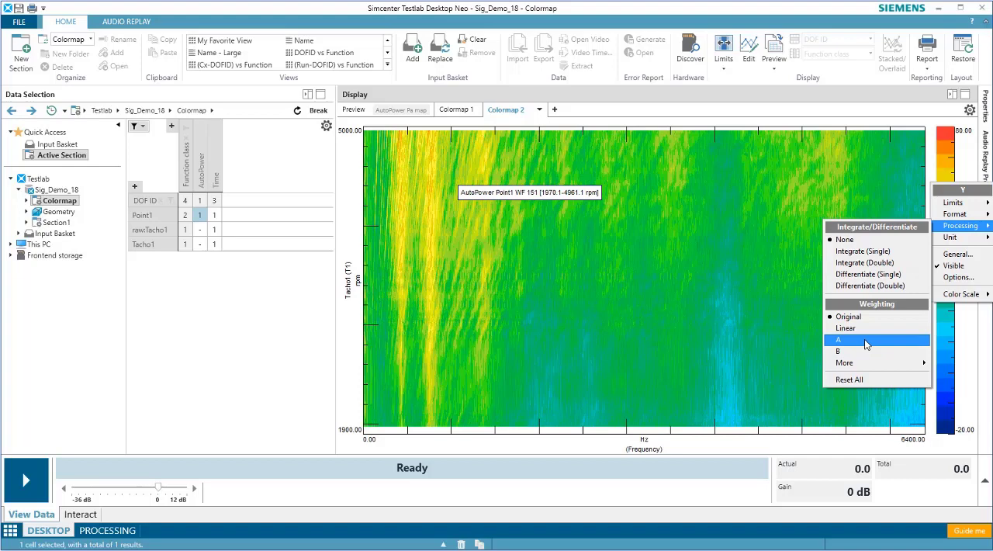
mouse_move(880, 345)
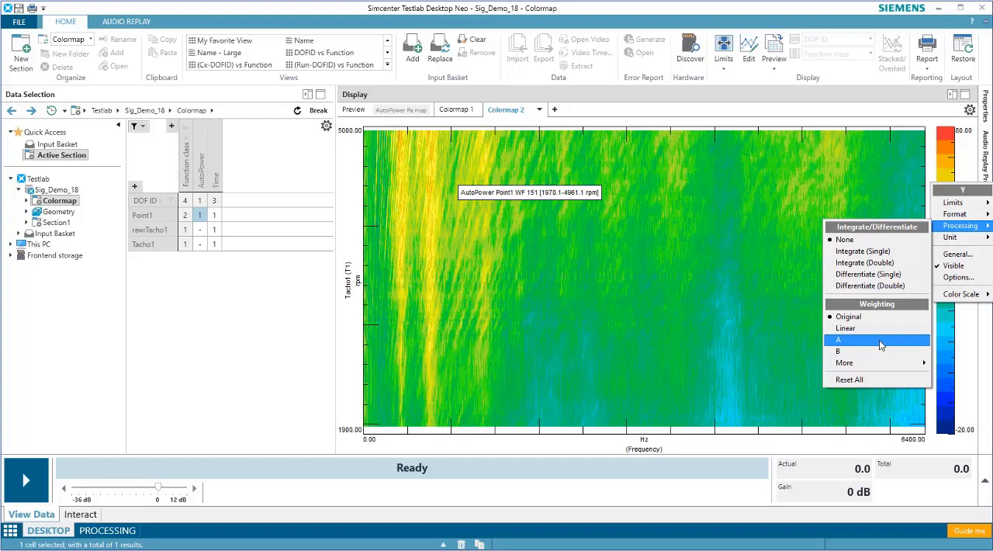
click(839, 339)
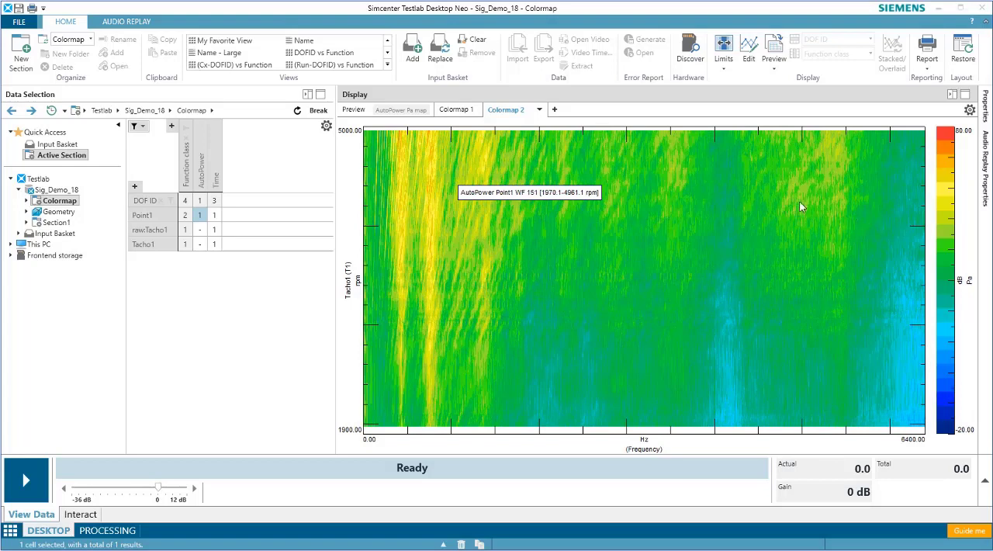
mouse_move(661, 179)
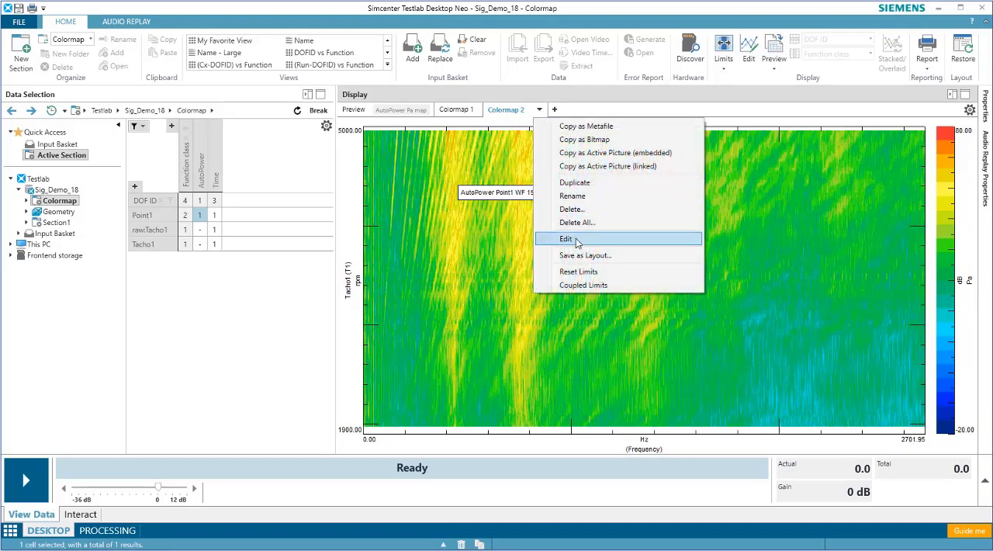
Step: Choose the two-picture layout with an empty graph beside the colormap and confirm
click(565, 238)
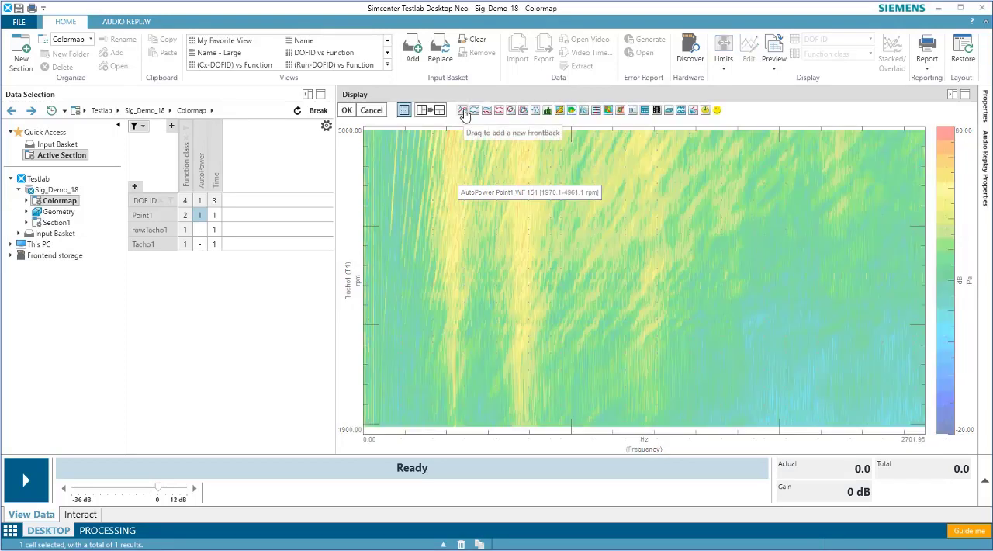
click(465, 110)
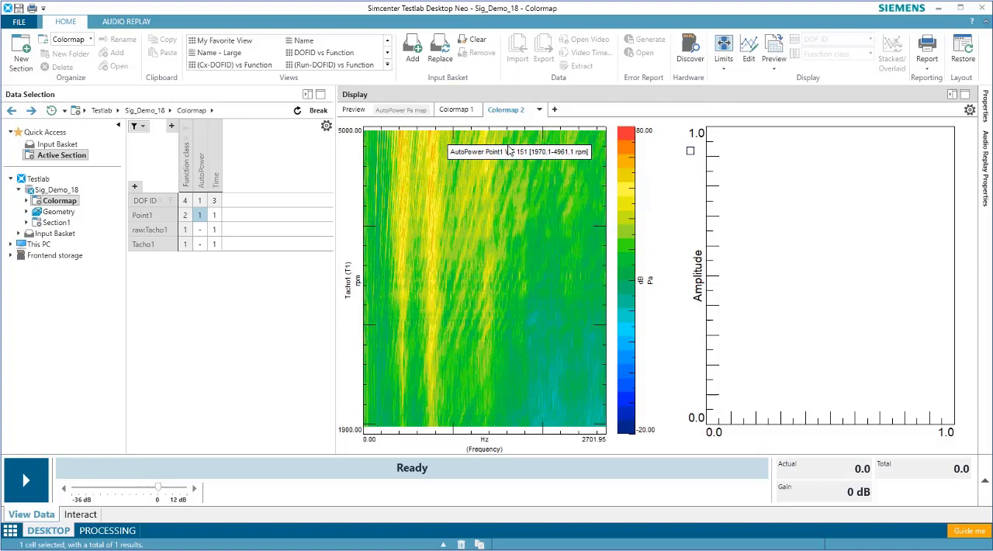
Step: Add an Order processing cursor and pick its Order Section for the side graph
right_click(508, 150)
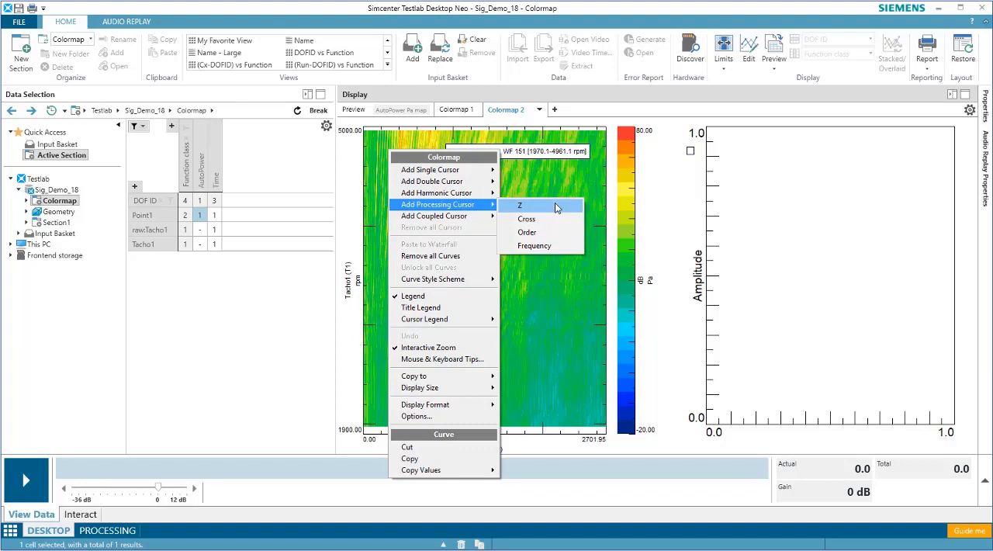
mouse_move(554, 246)
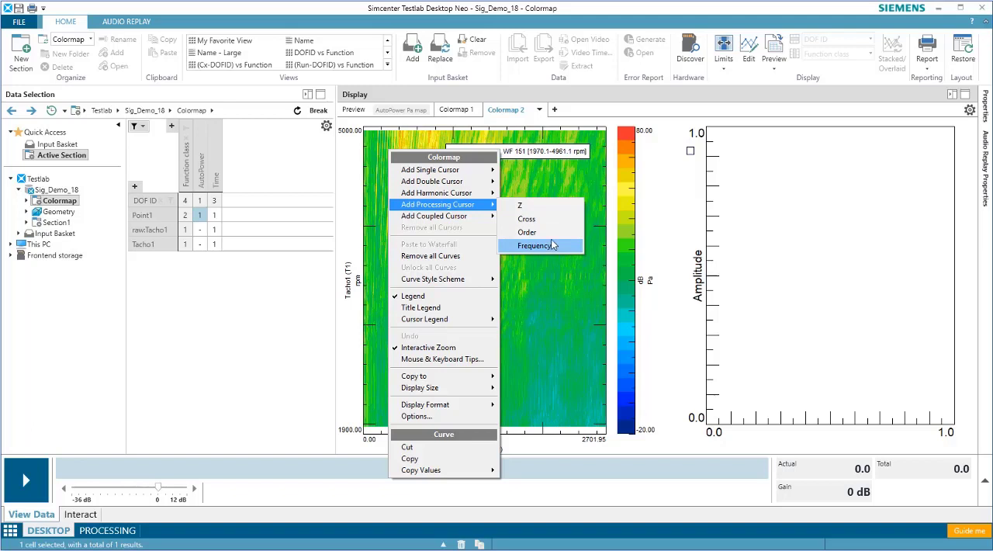
click(536, 246)
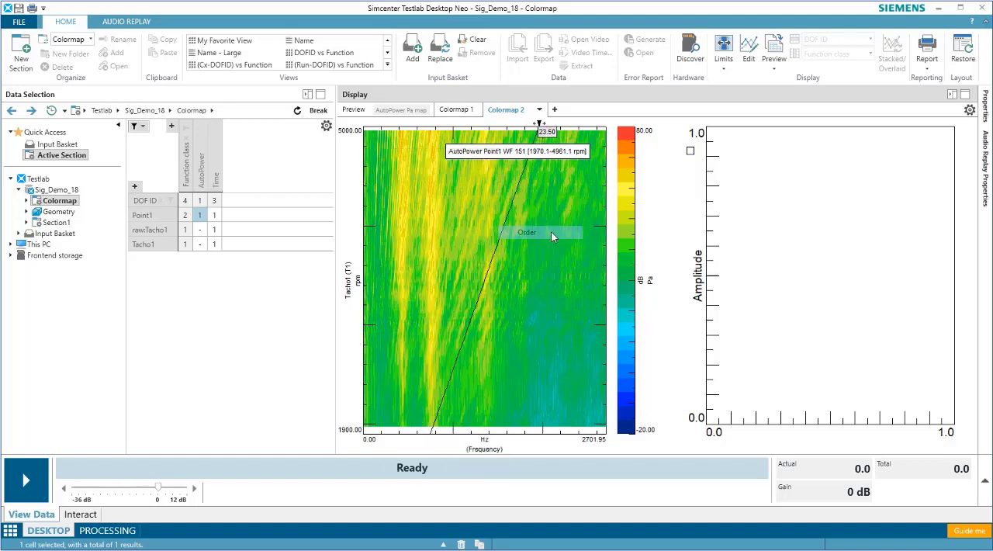
click(527, 232)
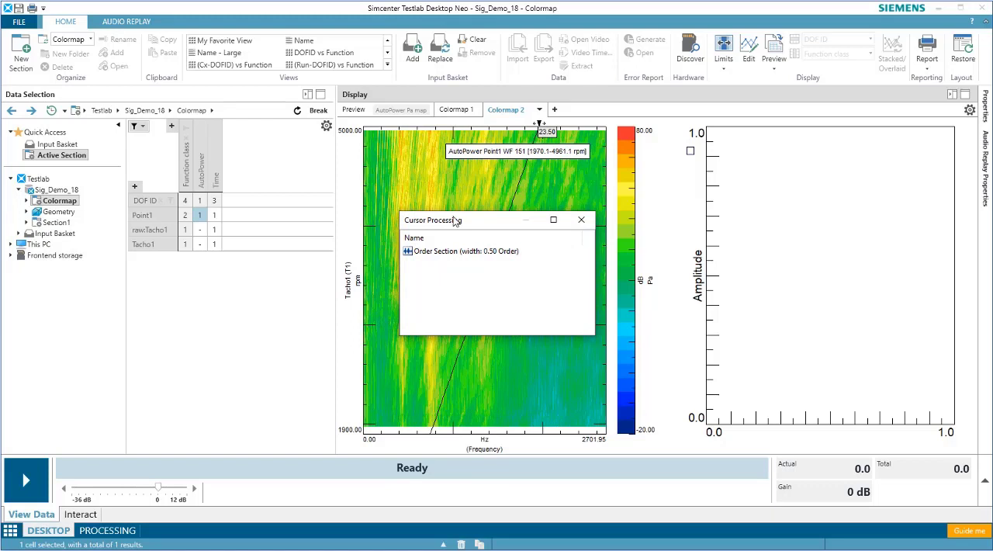
drag(450, 219, 528, 304)
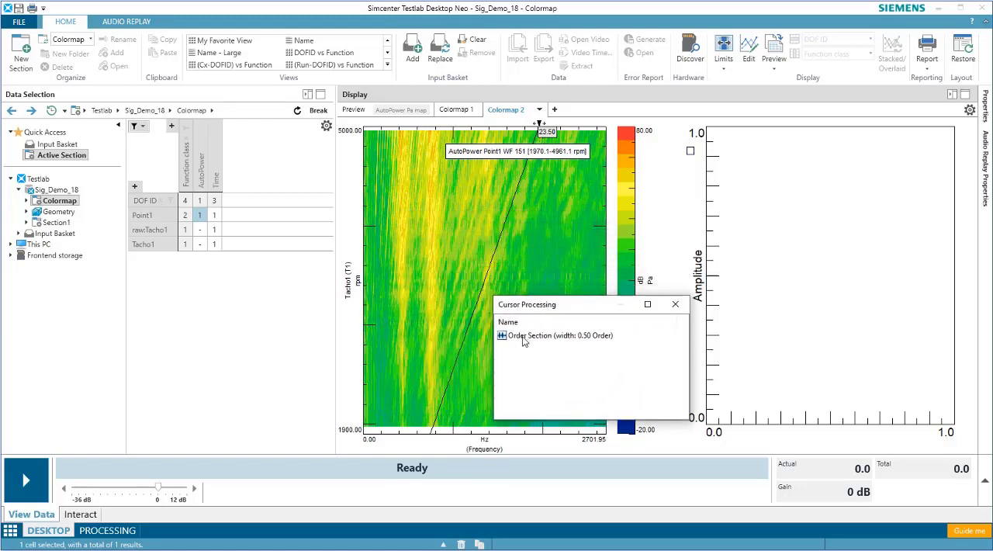
click(559, 335)
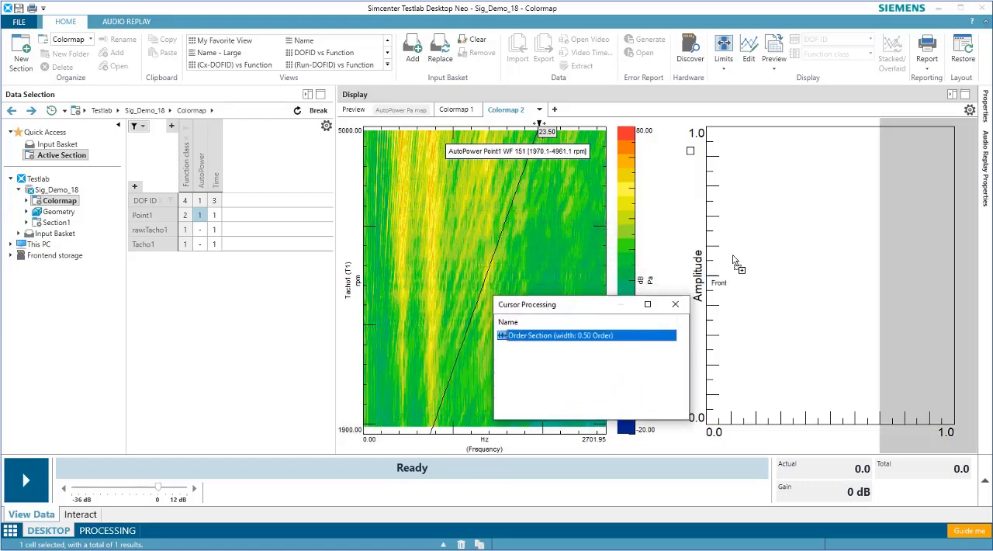
mouse_move(812, 243)
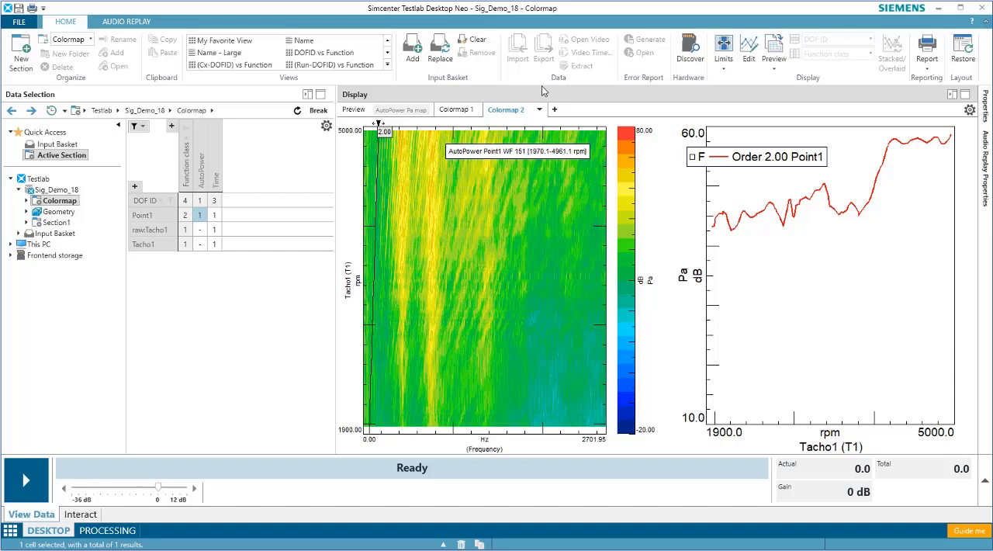
mouse_move(589, 189)
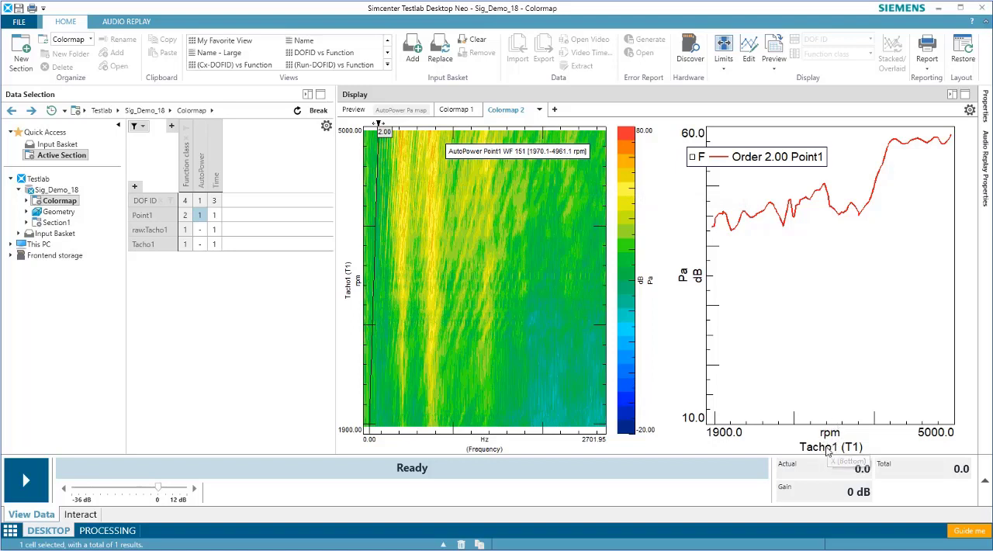
mouse_move(605, 460)
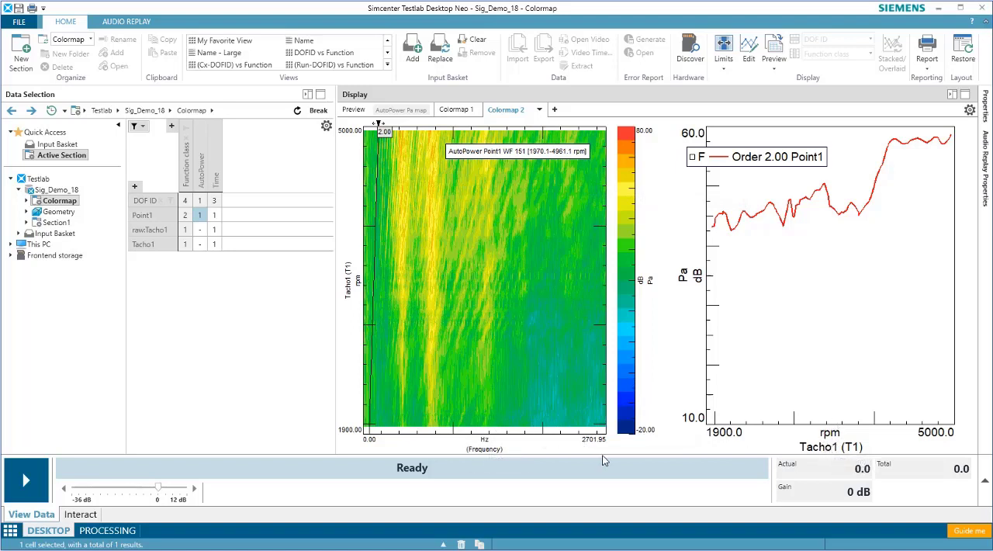
Step: Swap the colormap axes so rpm is horizontal and frequency vertical
right_click(485, 279)
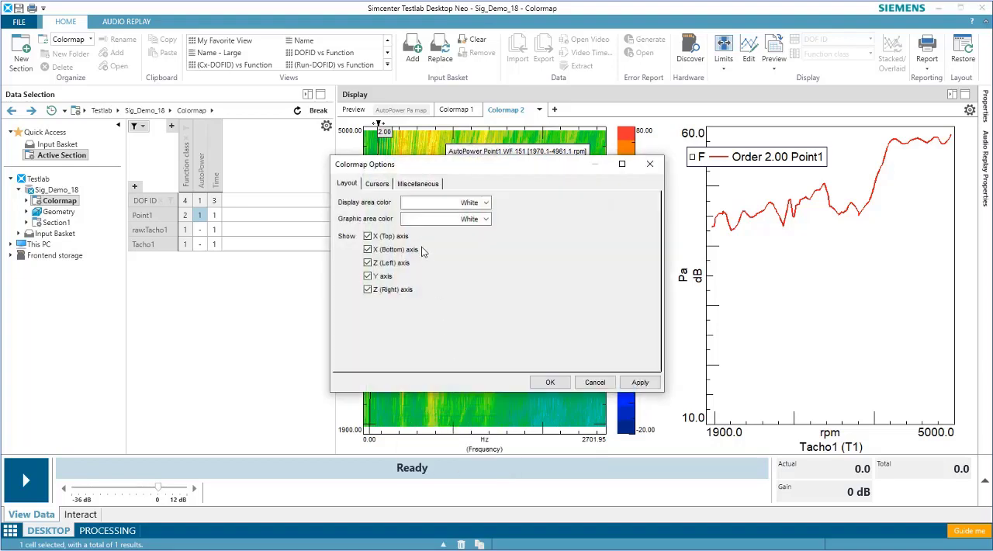
click(417, 183)
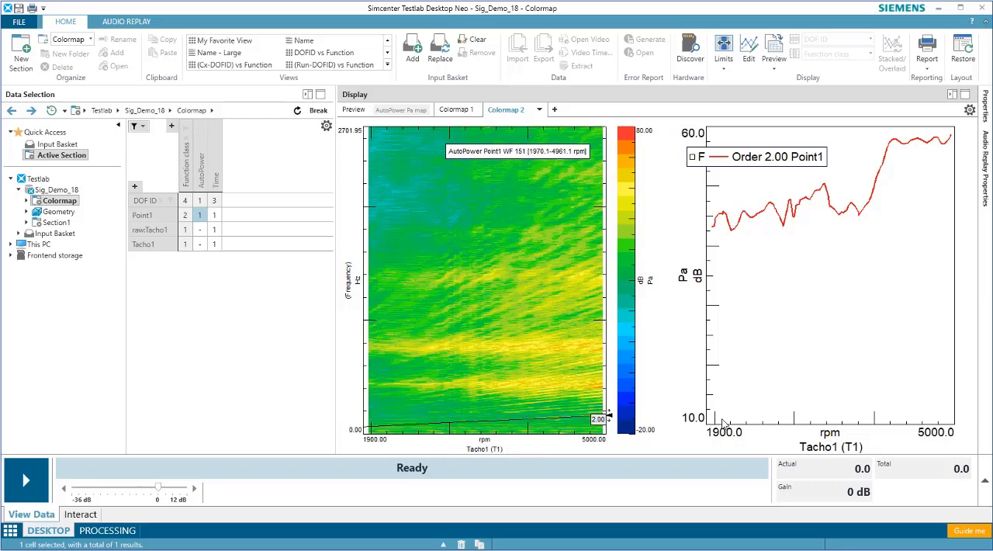
mouse_move(907, 435)
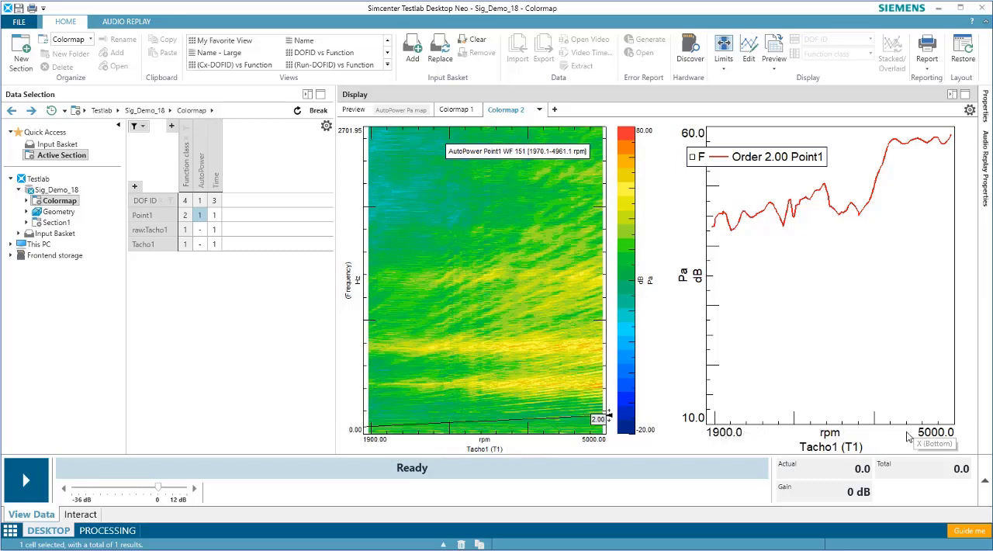
mouse_move(642, 153)
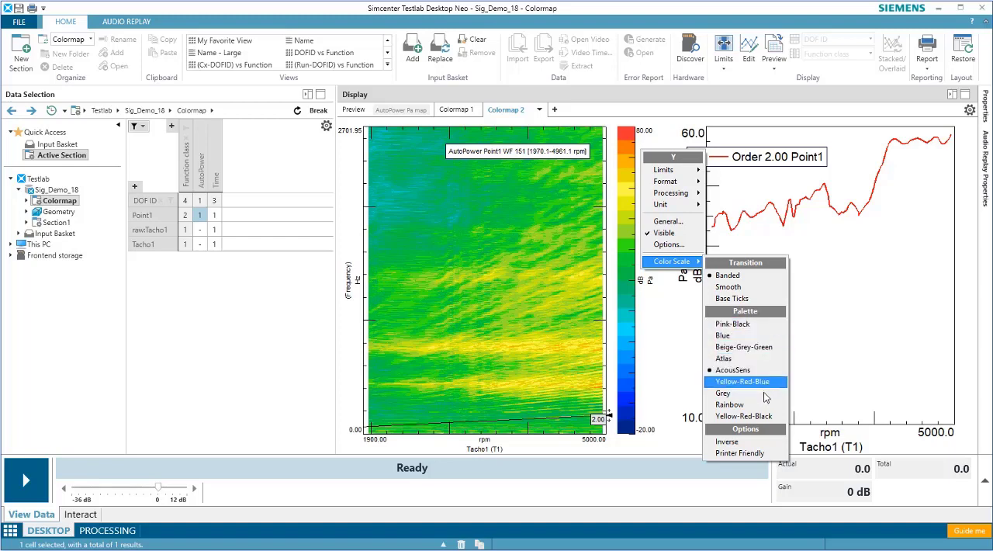
Step: Switch the colour palette from AcousSens to Yellow-Red-Black
click(745, 416)
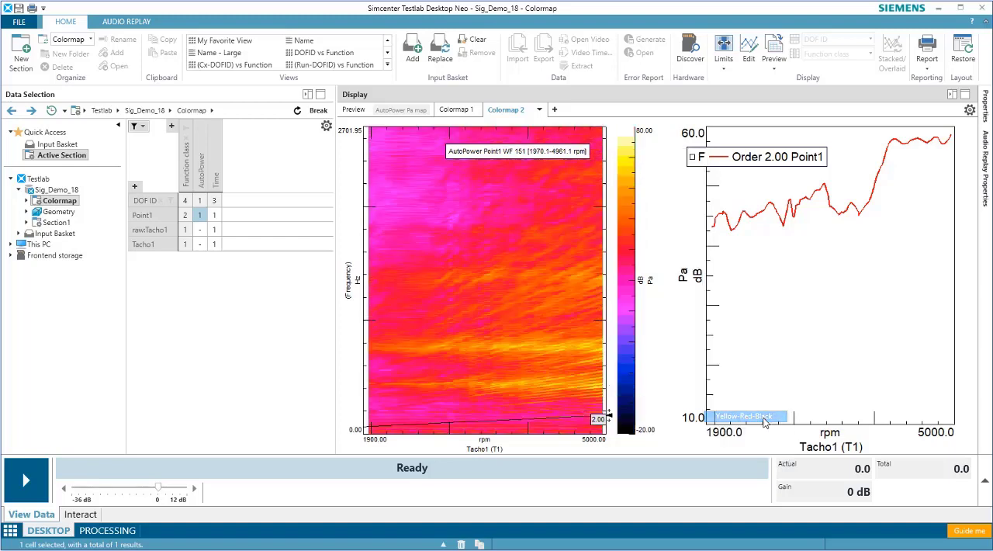